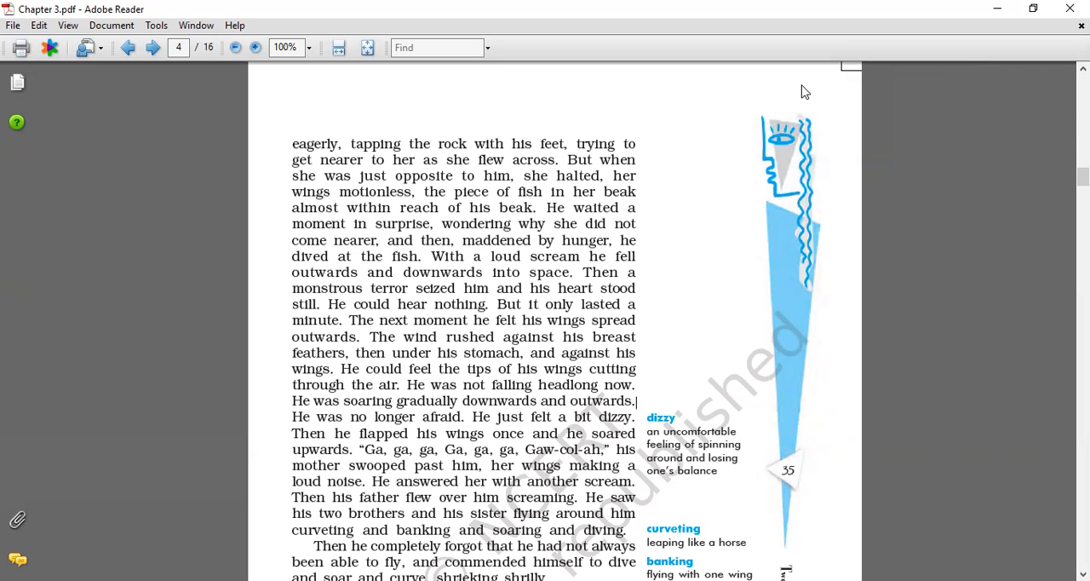
mouse_move(362, 307)
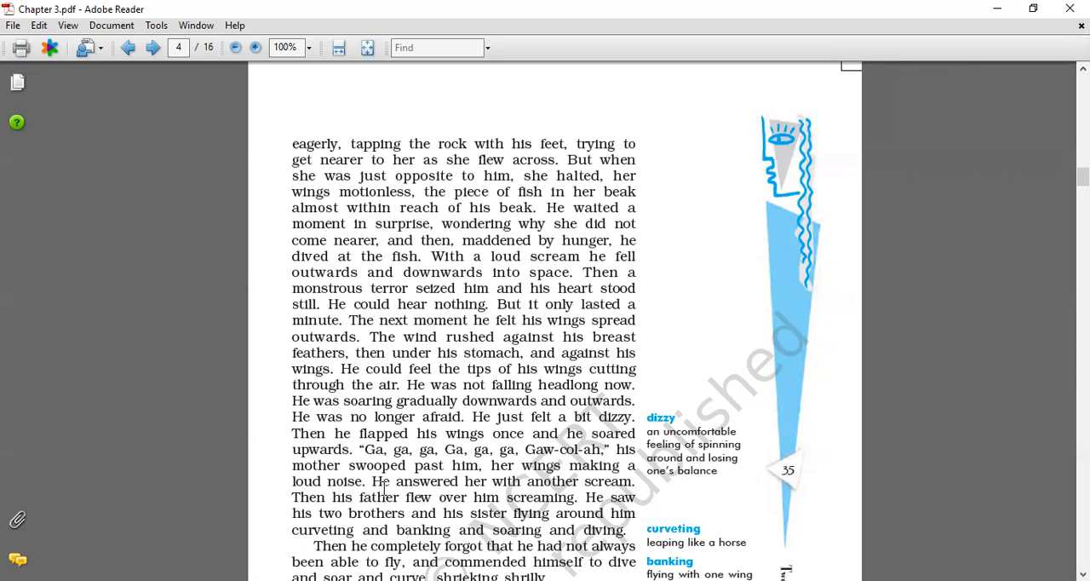
mouse_move(507, 496)
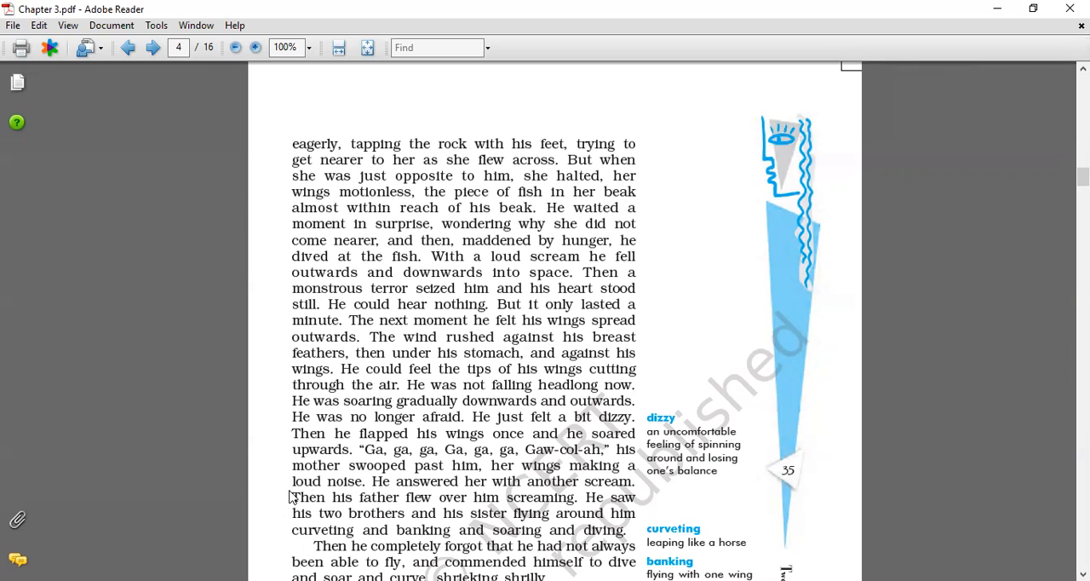
mouse_move(523, 506)
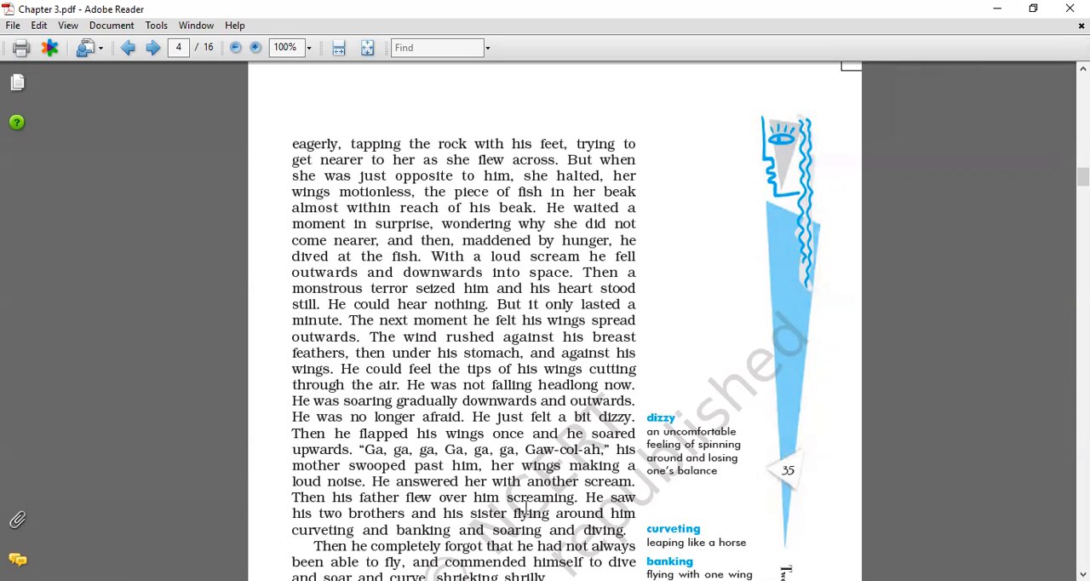
mouse_move(328, 516)
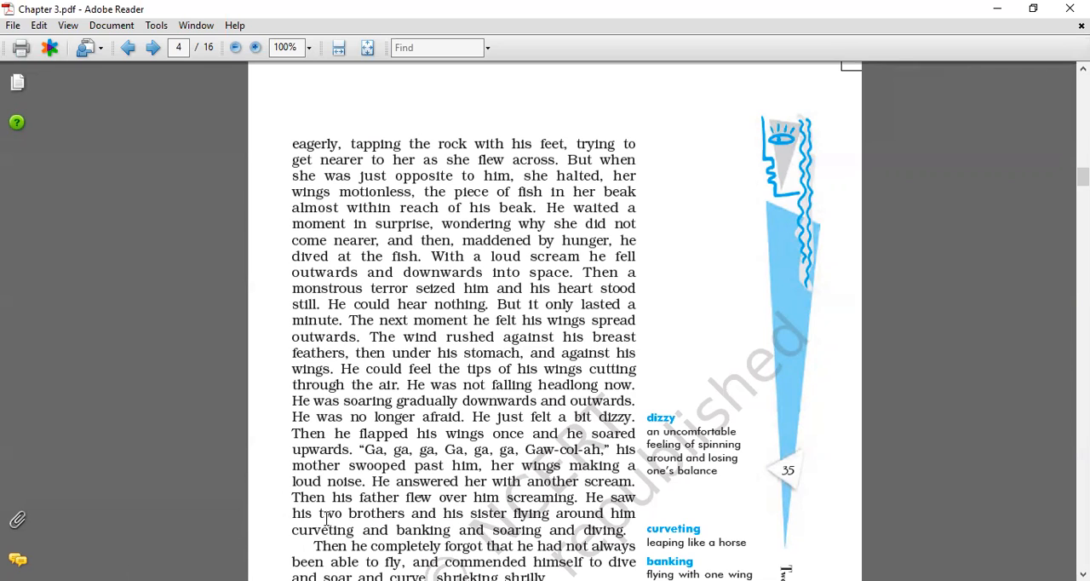
mouse_move(458, 520)
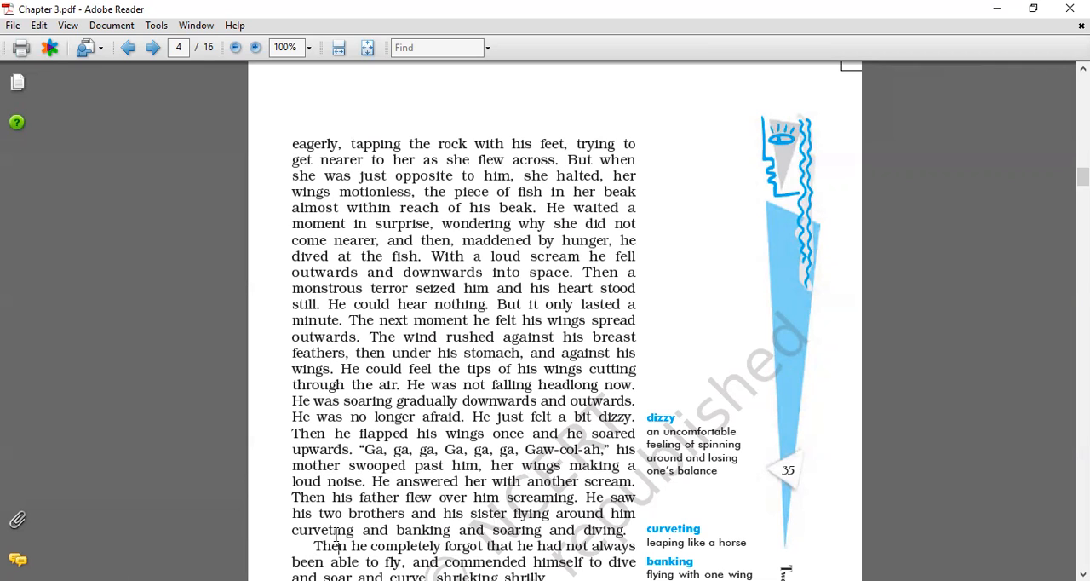
scroll(down, 3)
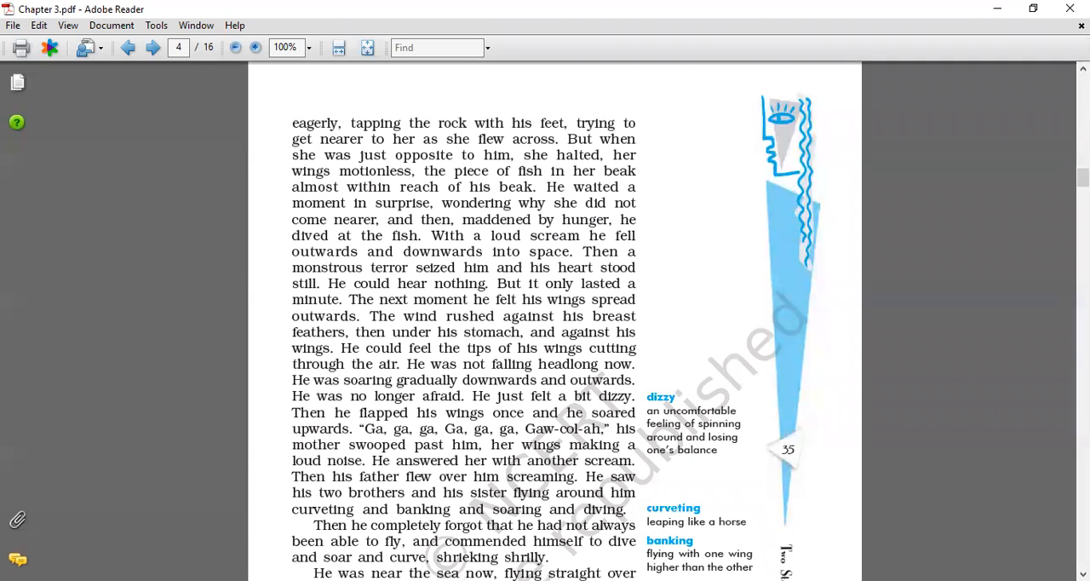
scroll(down, 3)
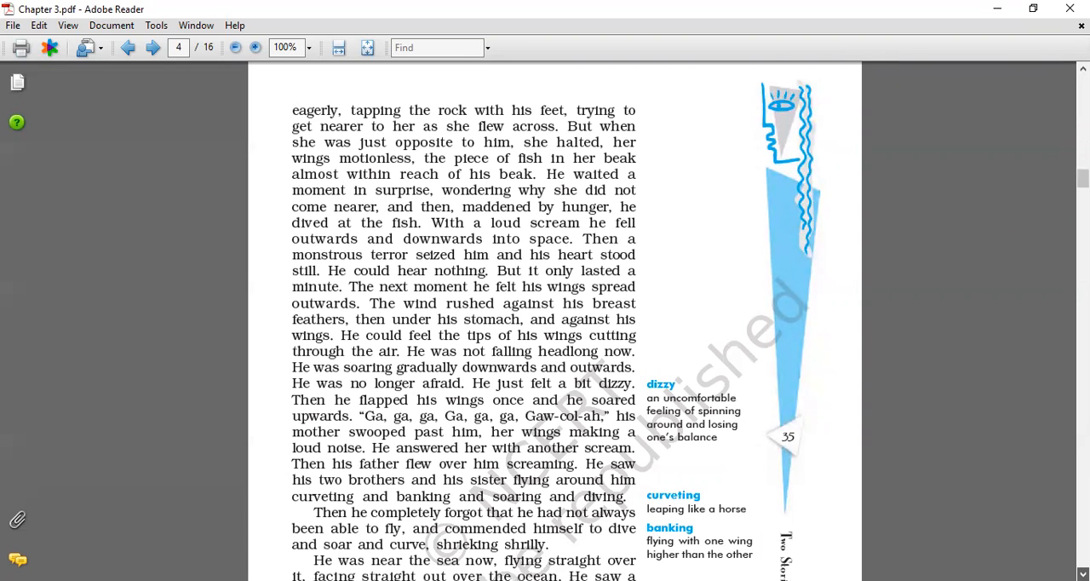
scroll(down, 3)
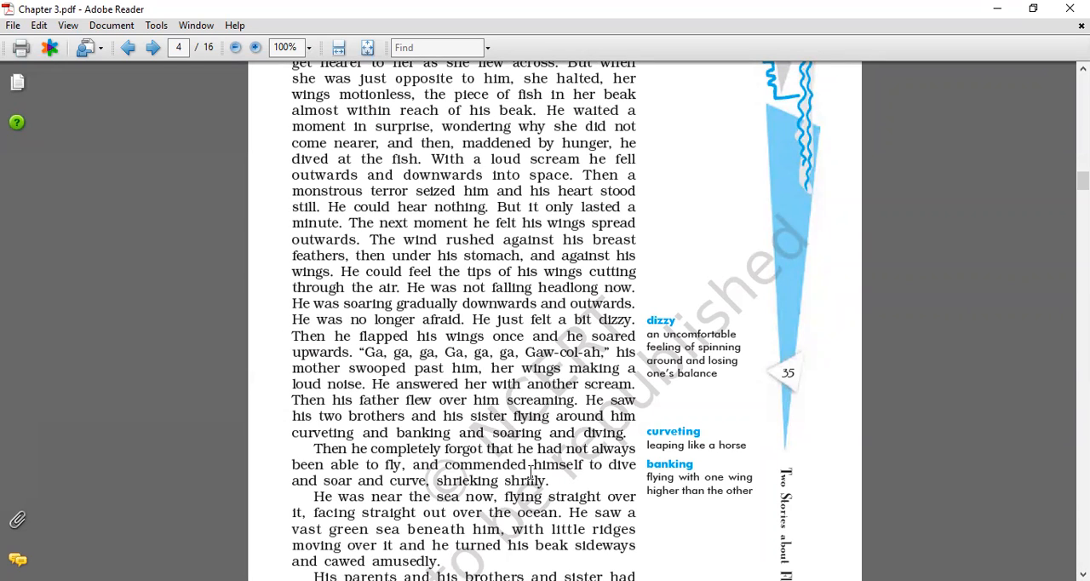
mouse_move(277, 481)
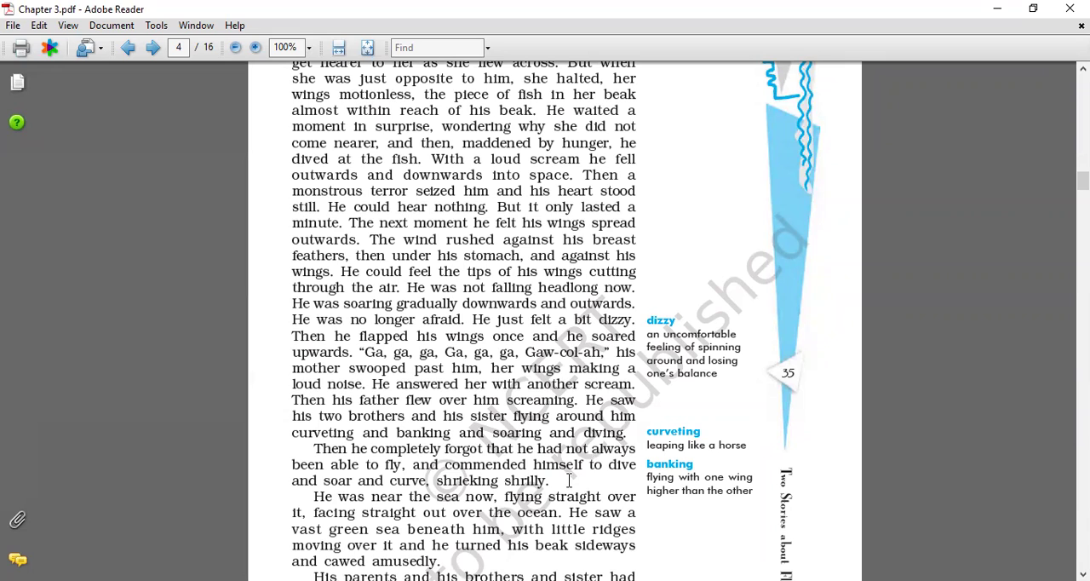
mouse_move(585, 482)
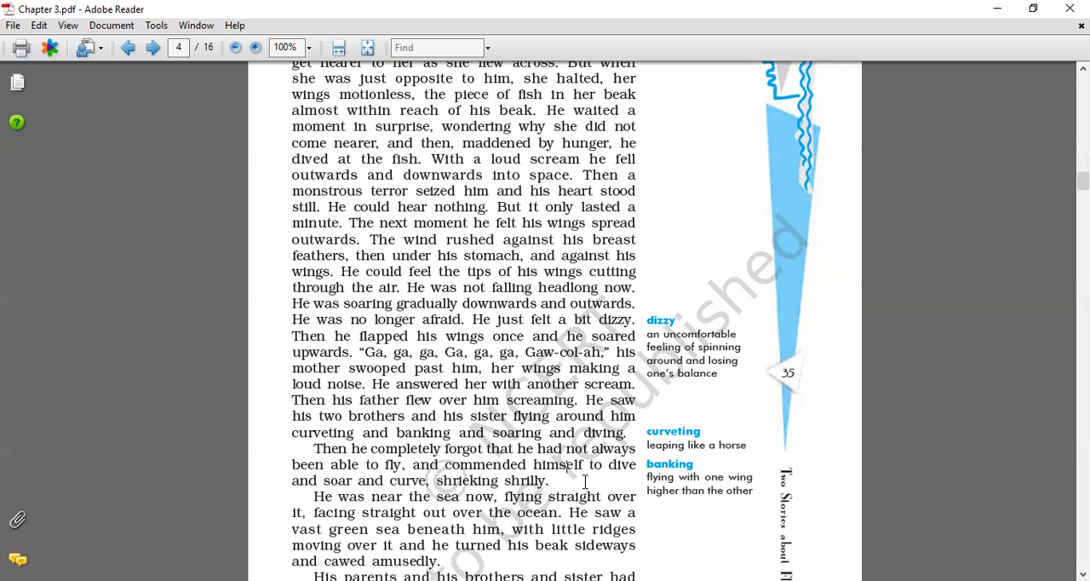
mouse_move(356, 538)
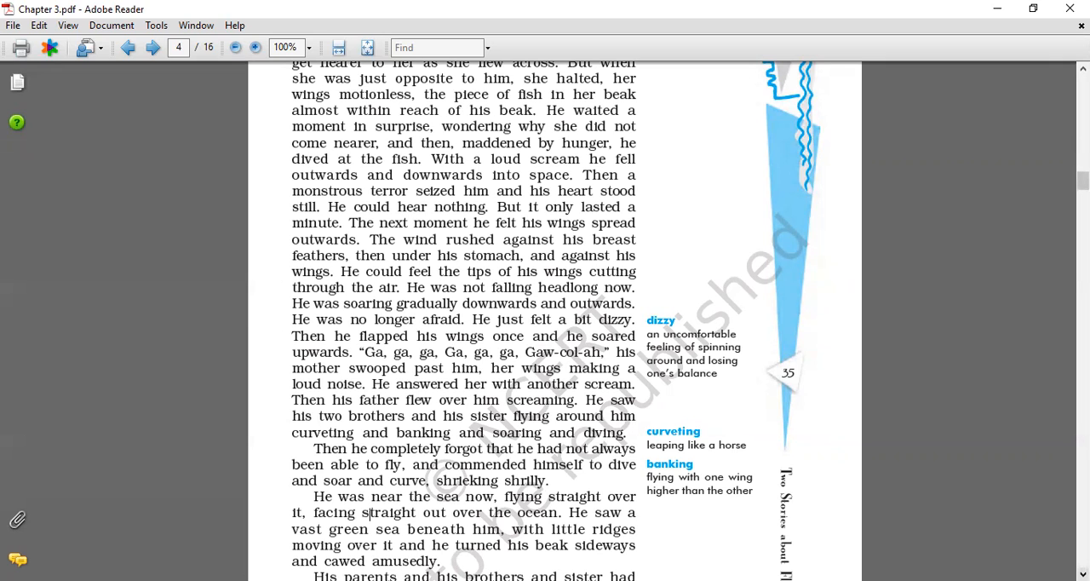
scroll(down, 3)
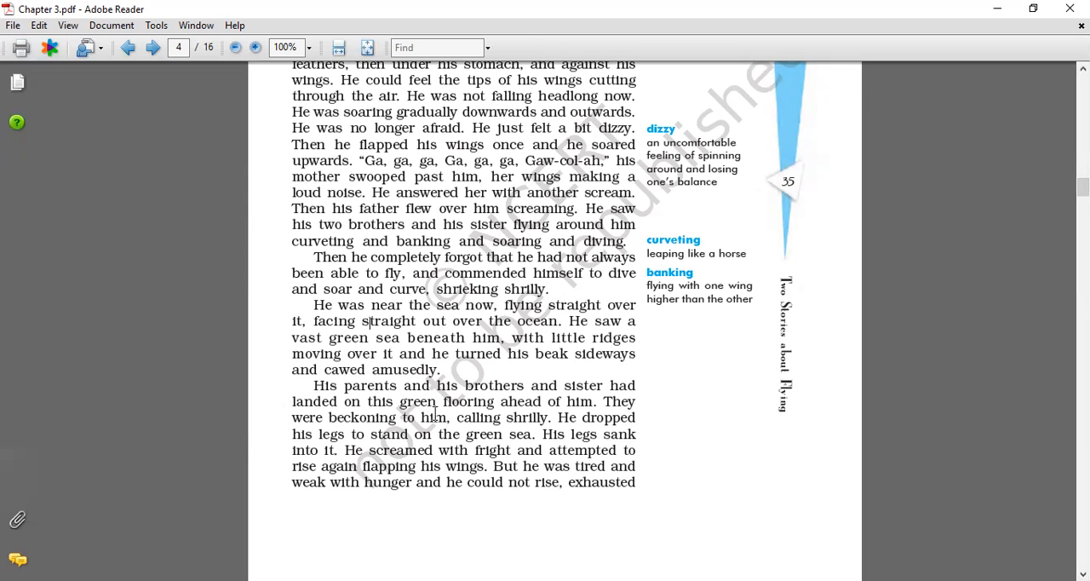
mouse_move(620, 418)
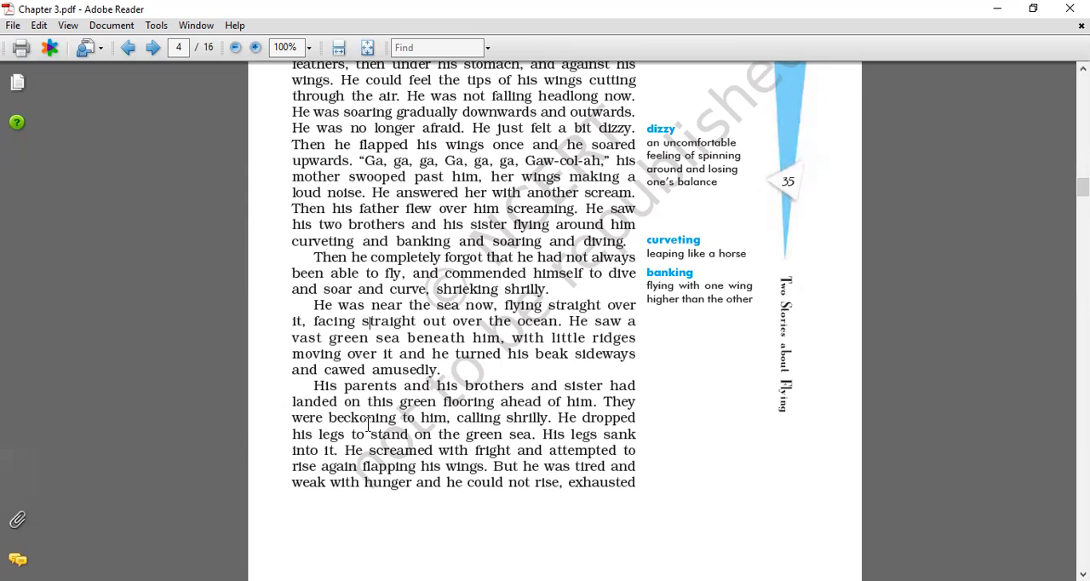
mouse_move(554, 417)
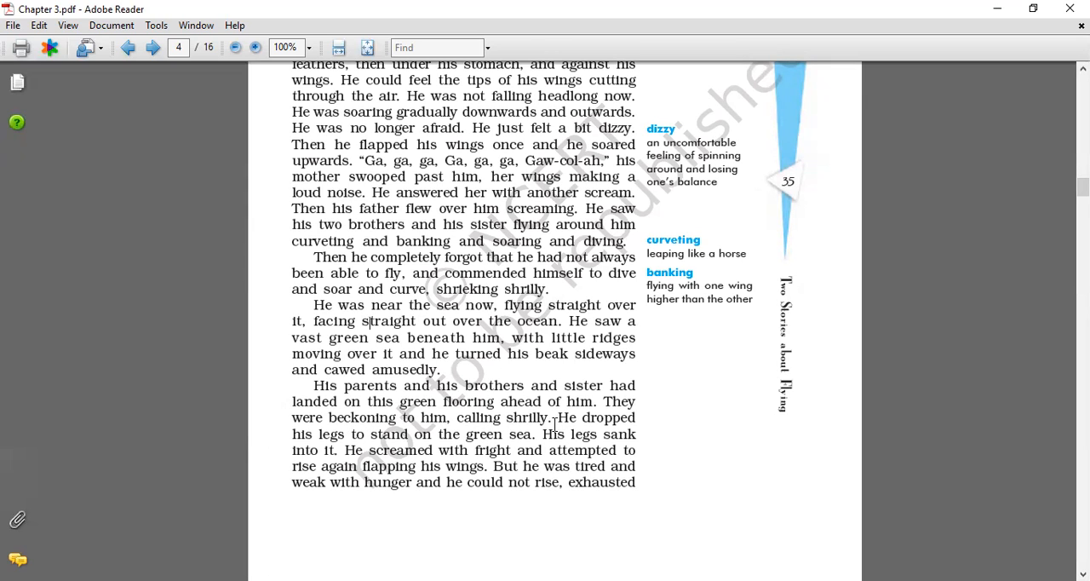
mouse_move(345, 447)
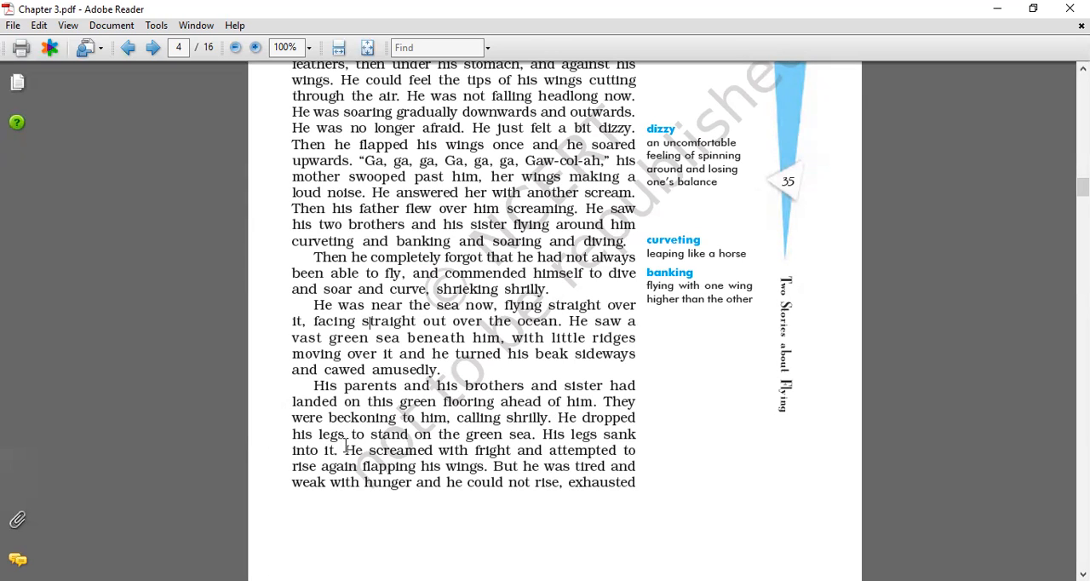
mouse_move(588, 452)
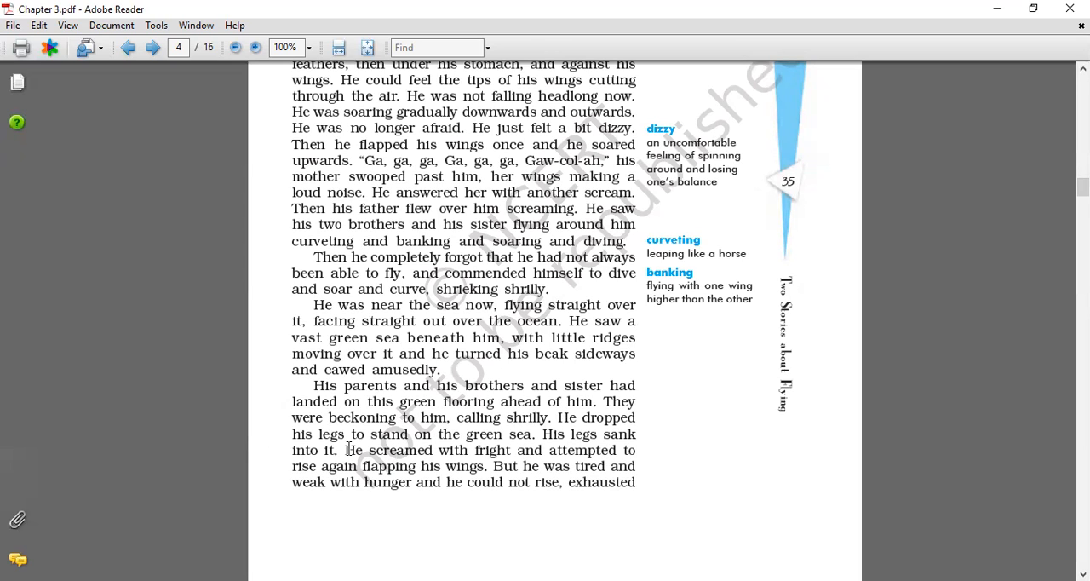
mouse_move(431, 460)
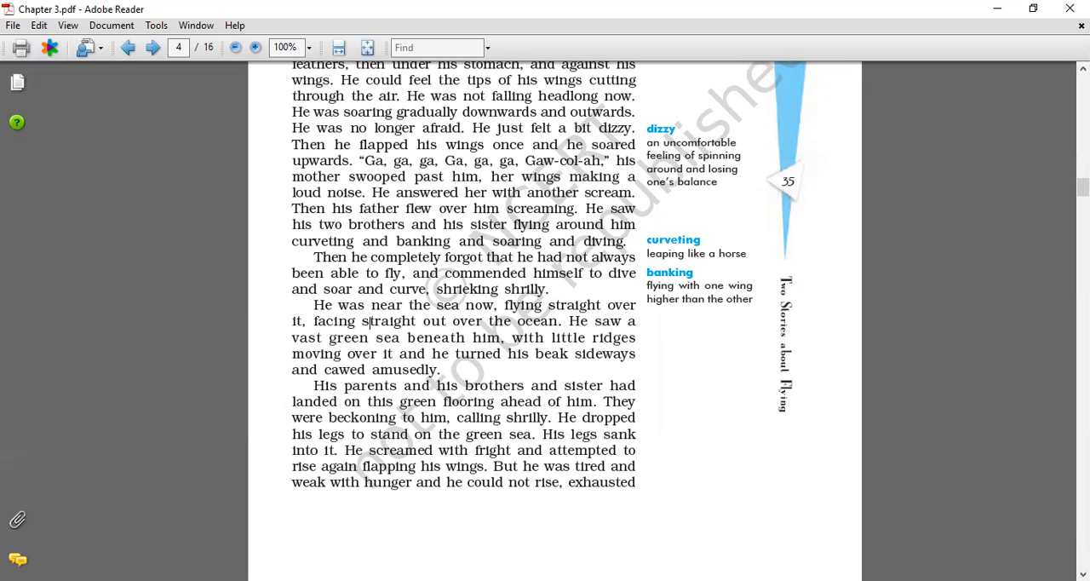
scroll(down, 3)
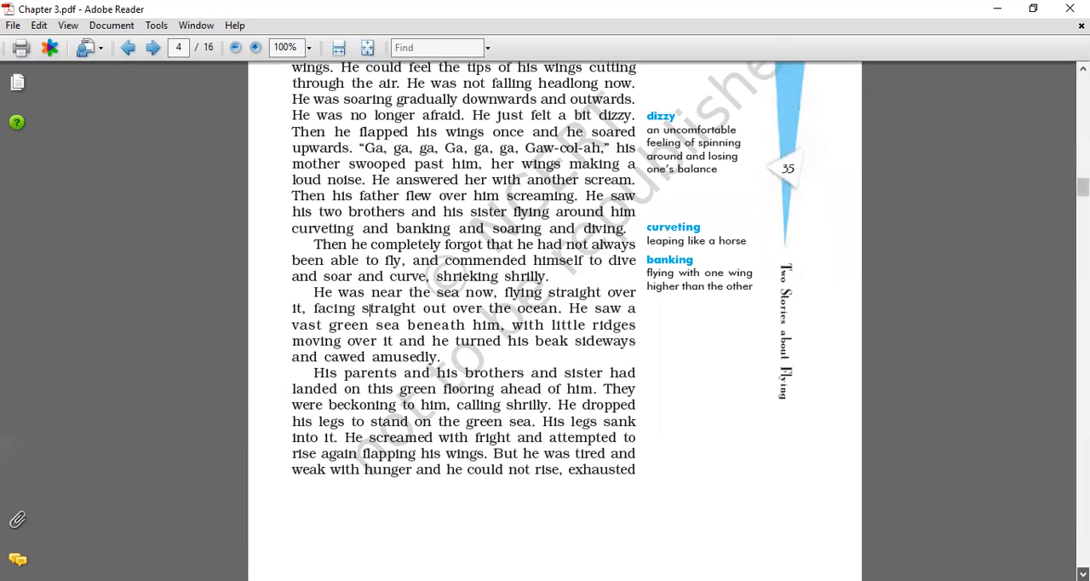
scroll(down, 3)
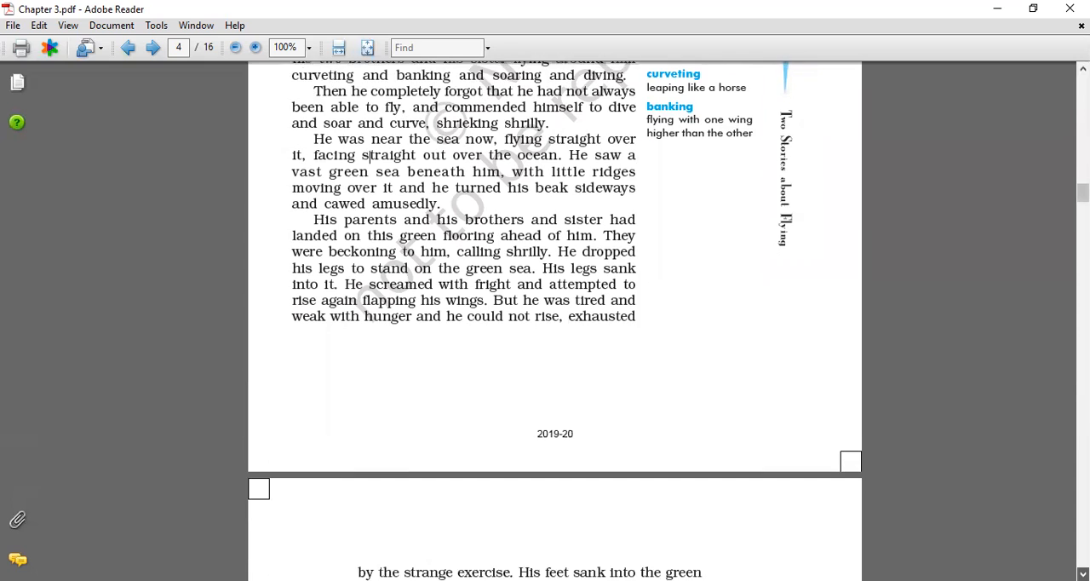
scroll(down, 3)
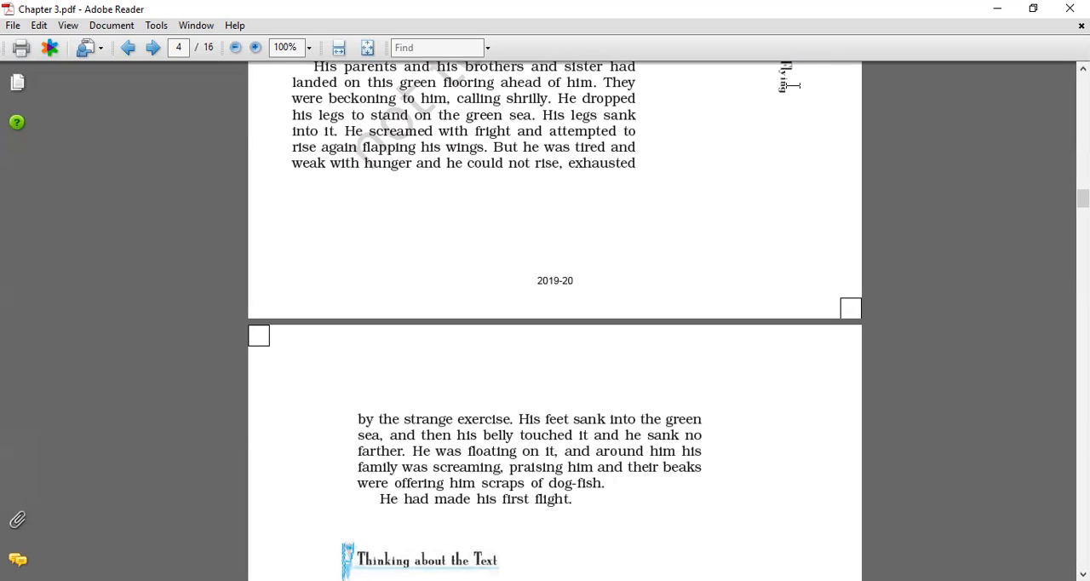
mouse_move(691, 204)
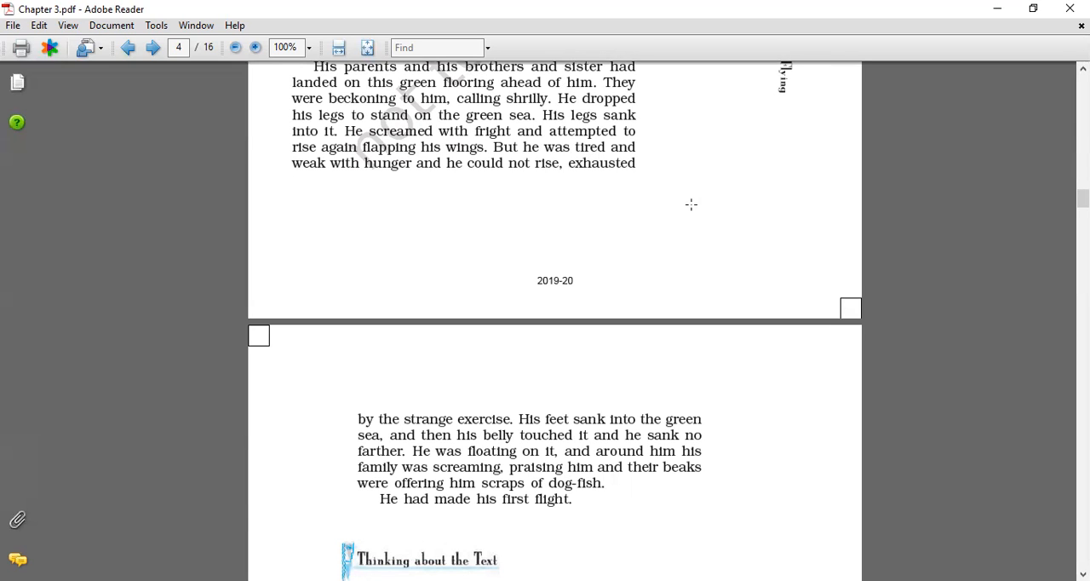
mouse_move(646, 66)
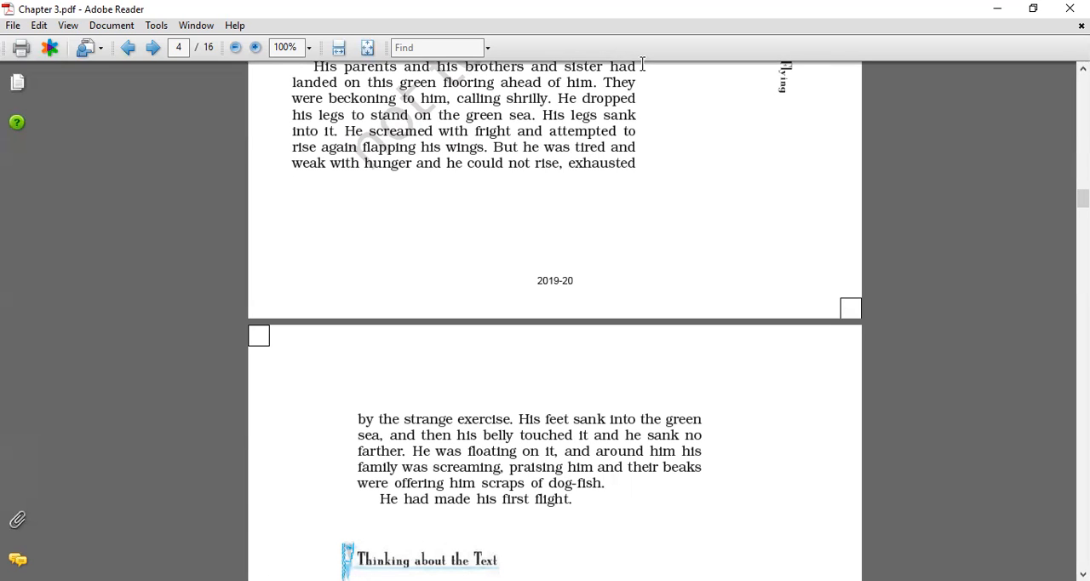